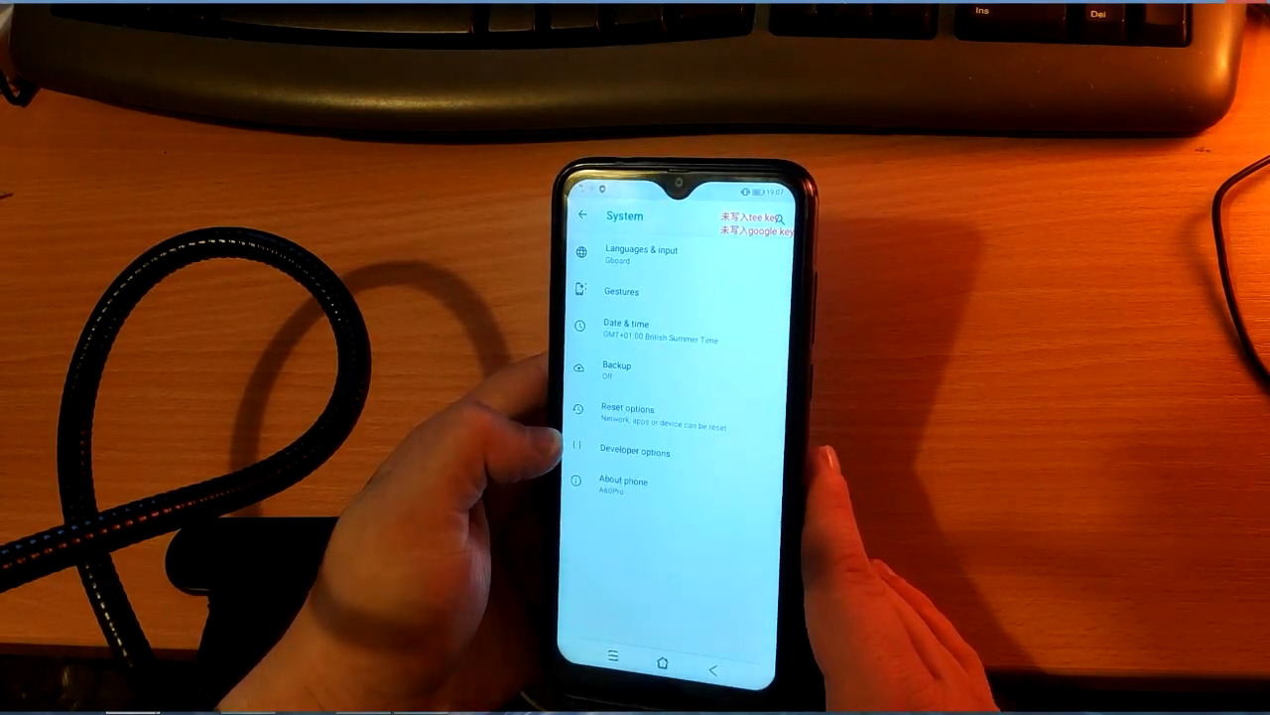
Open About phone and tap Build number to turn on Developer options
left_click(623, 484)
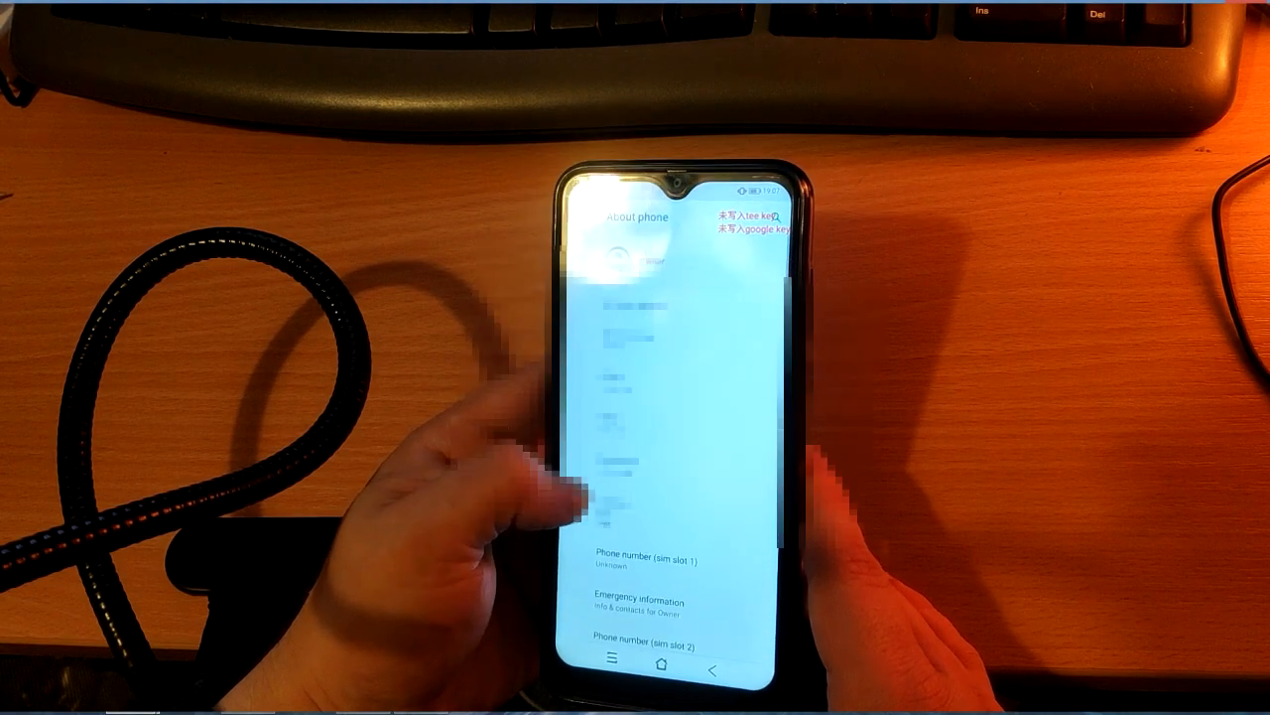
scroll("down", 3)
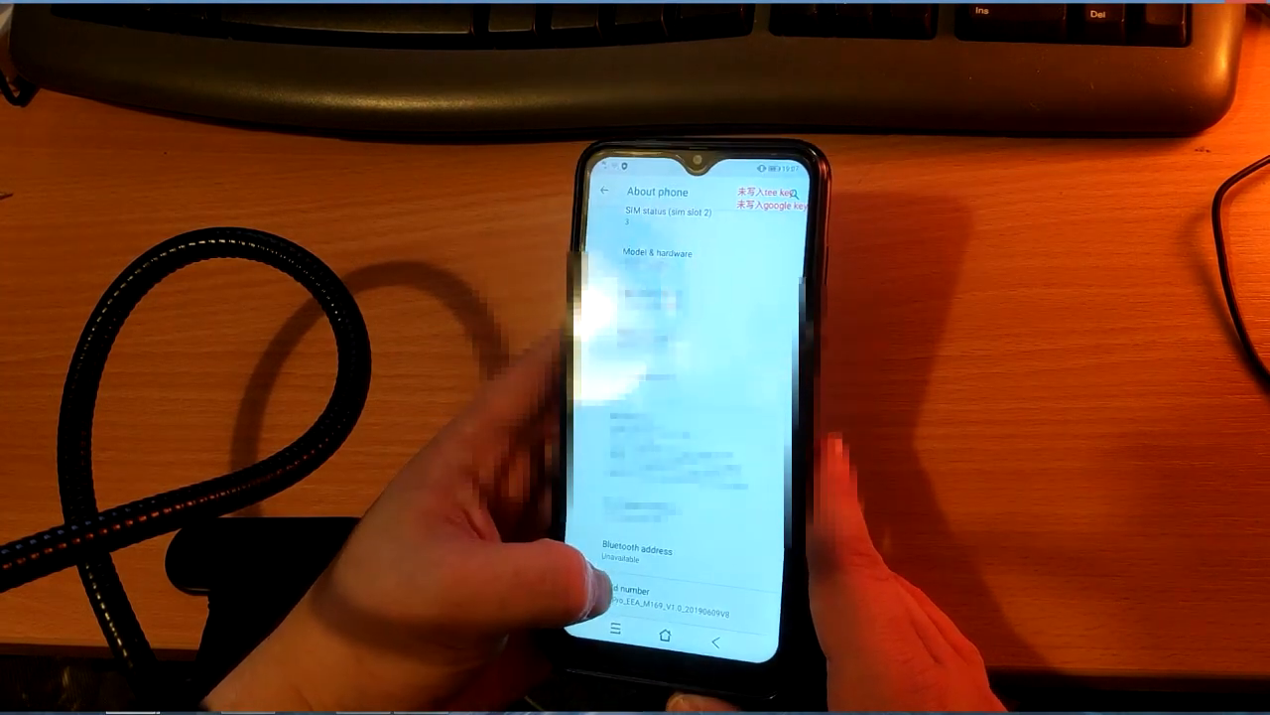
left_click(665, 600)
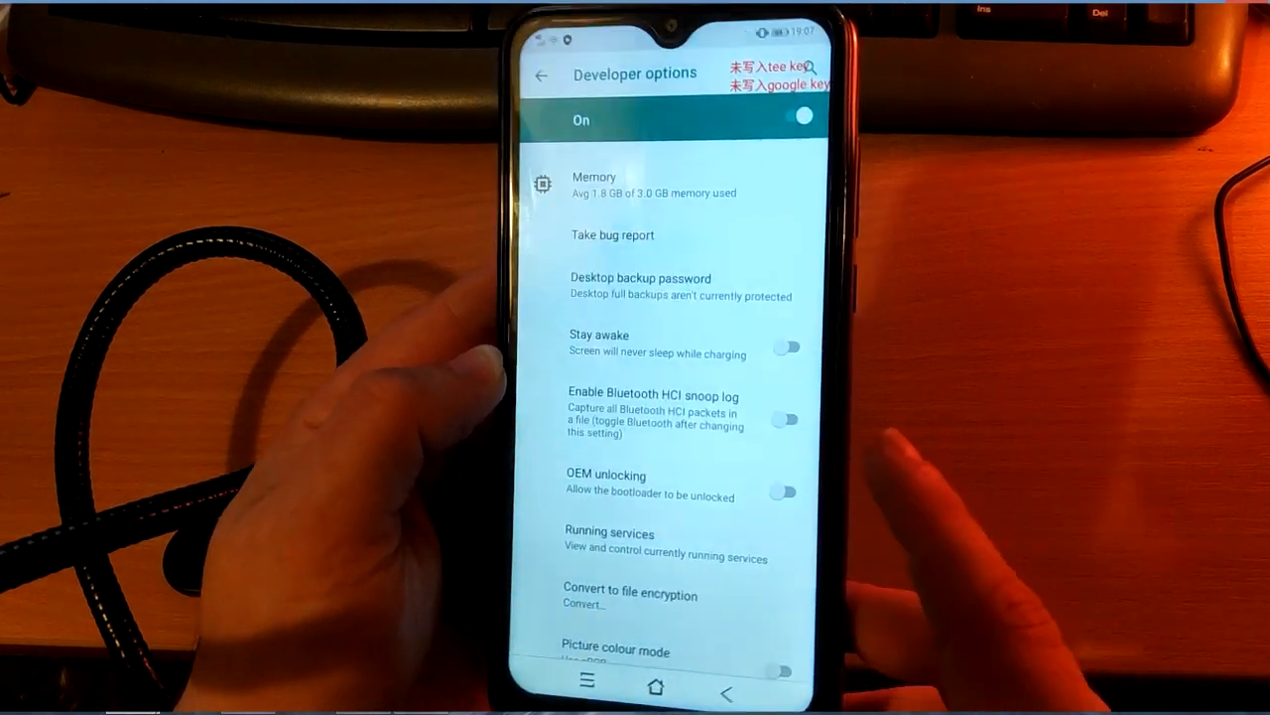
Switch on the OEM unlocking toggle in Developer options
left_click(787, 490)
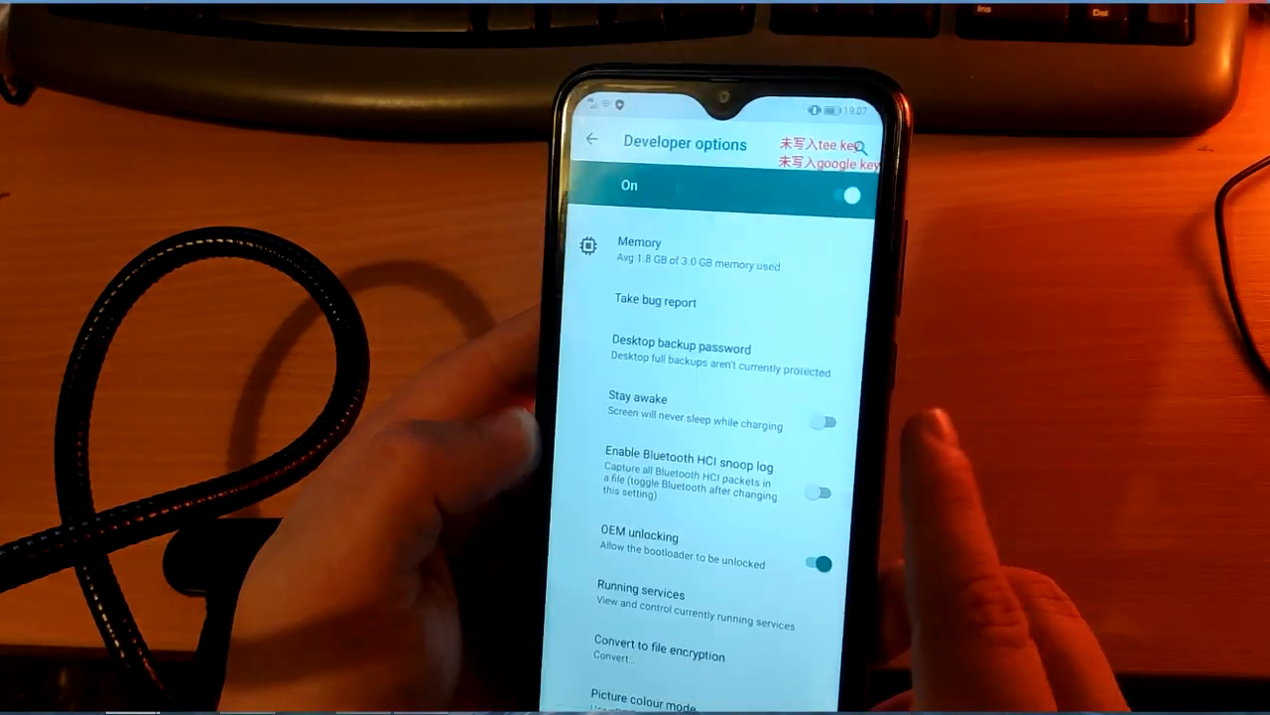
Turn on the USB debugging toggle under the Debugging section
scroll("down", 3)
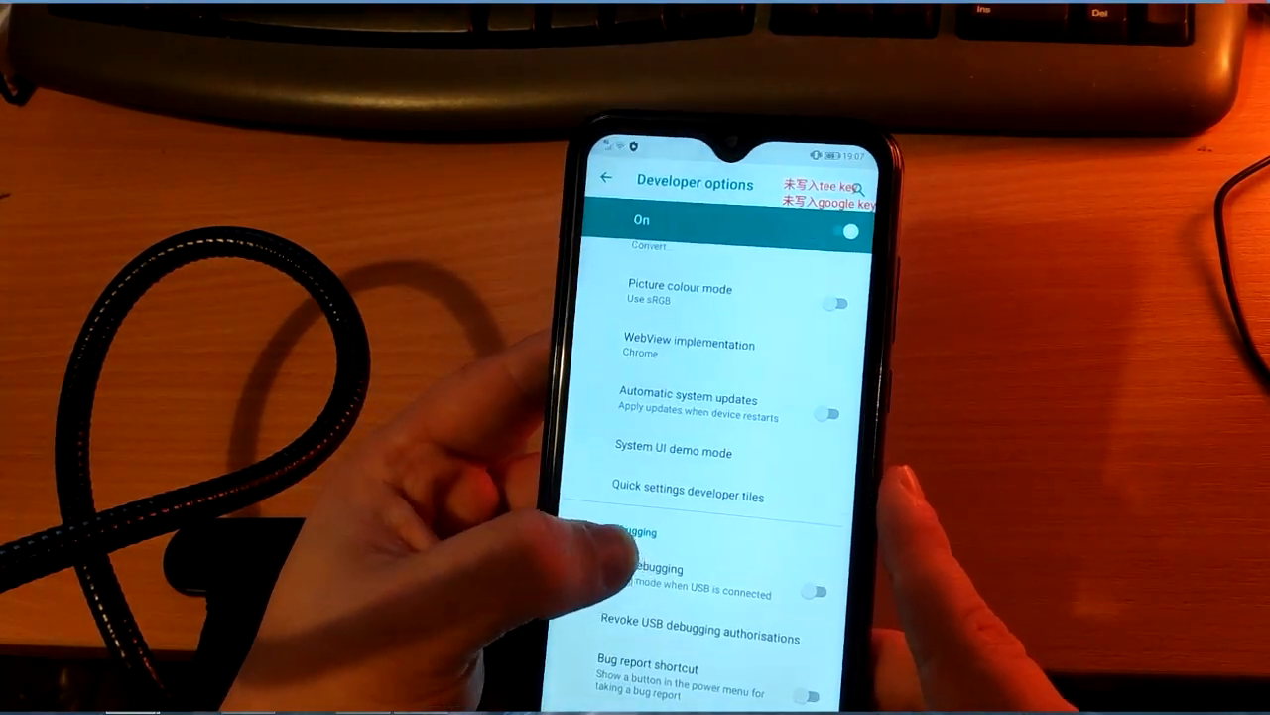
left_click(819, 590)
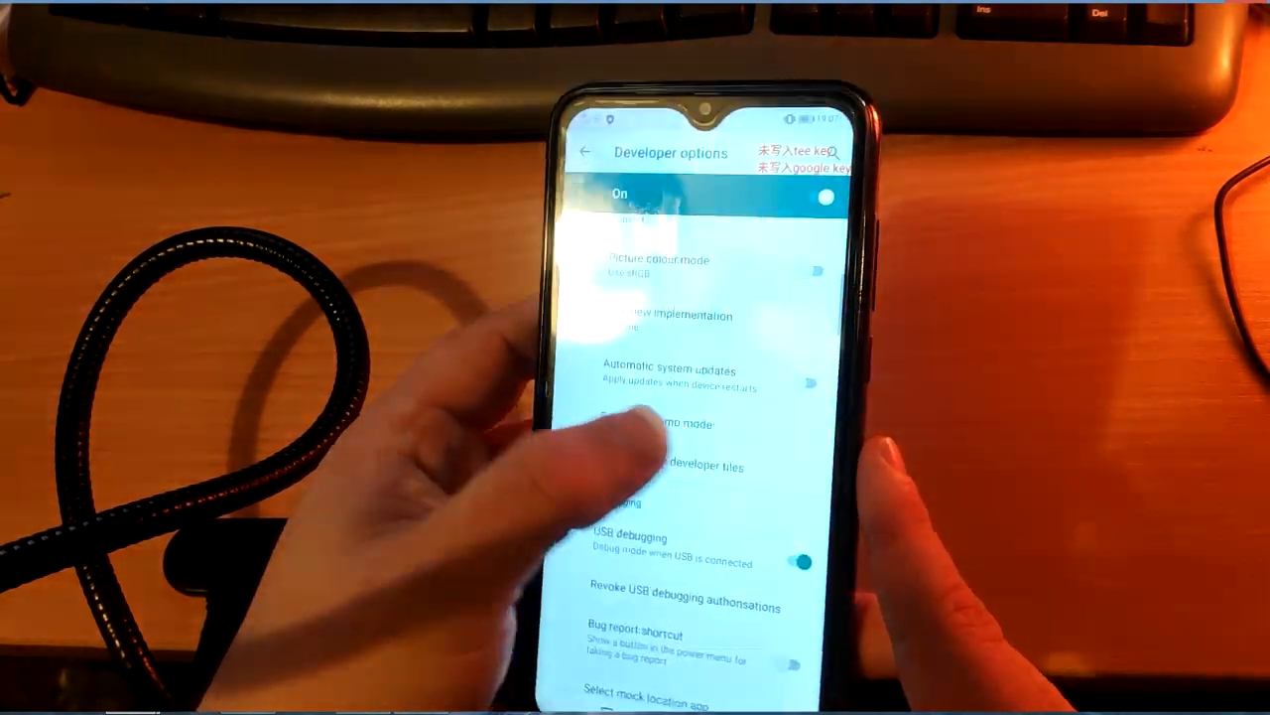